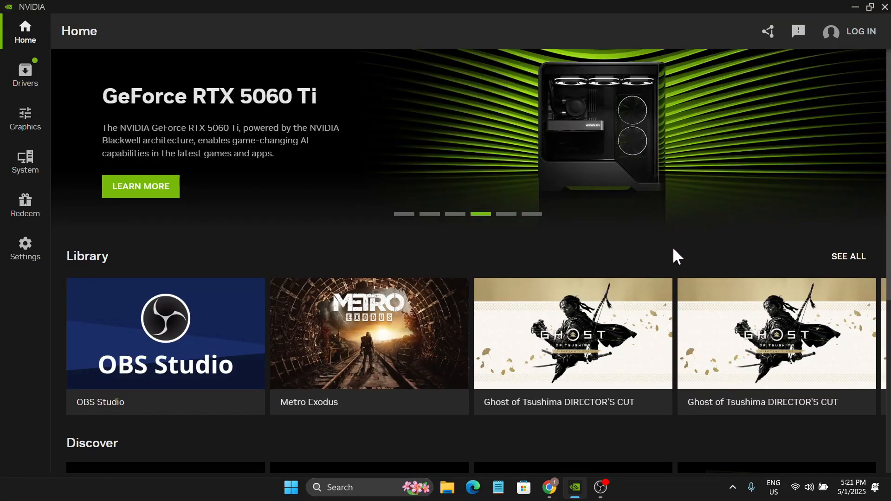
pyautogui.moveTo(525, 251)
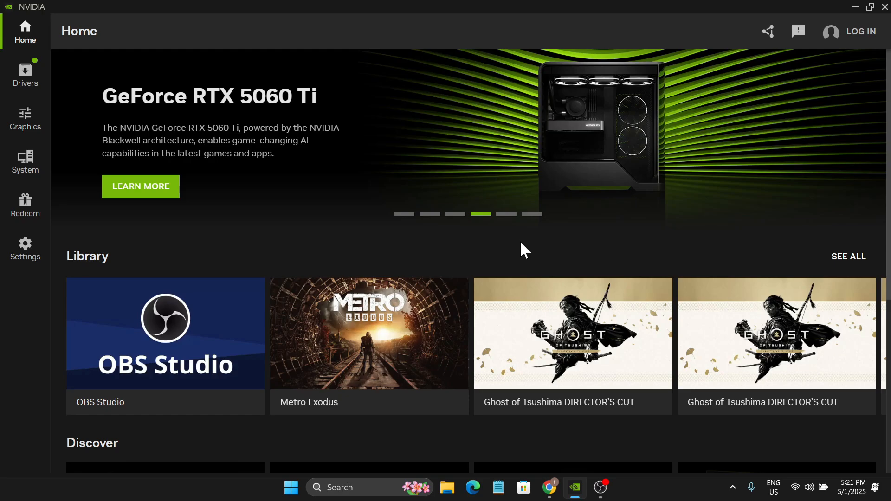
# Show the Drivers page listing the new Game Ready Driver 576.28 update.
pyautogui.click(25, 72)
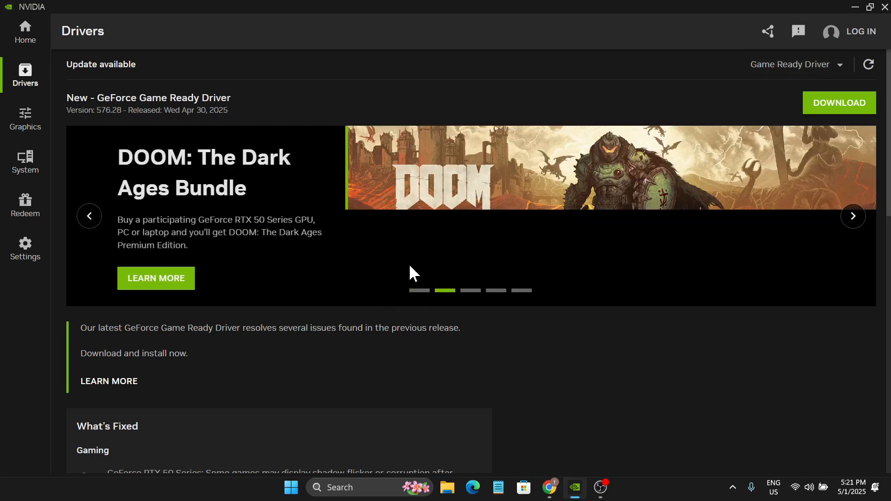
pyautogui.click(853, 215)
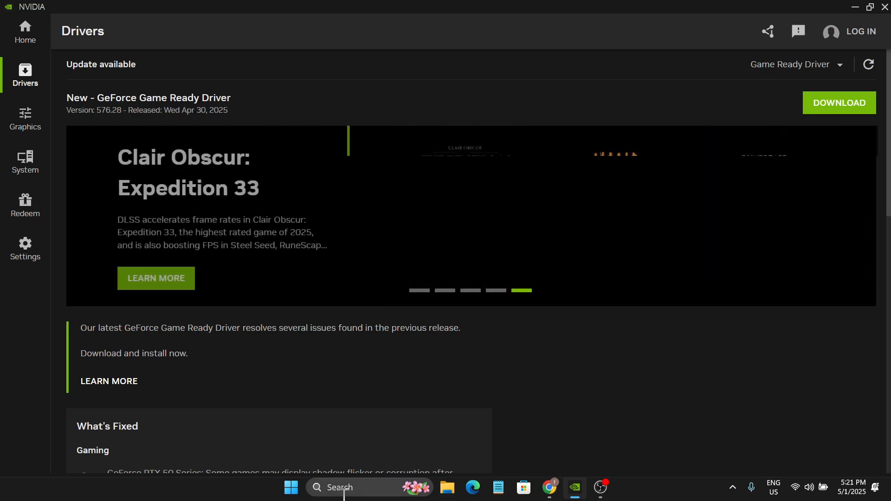
# Launch Control Panel from taskbar search and bring up its Sound dialog of playback devices.
pyautogui.write('control Panel')
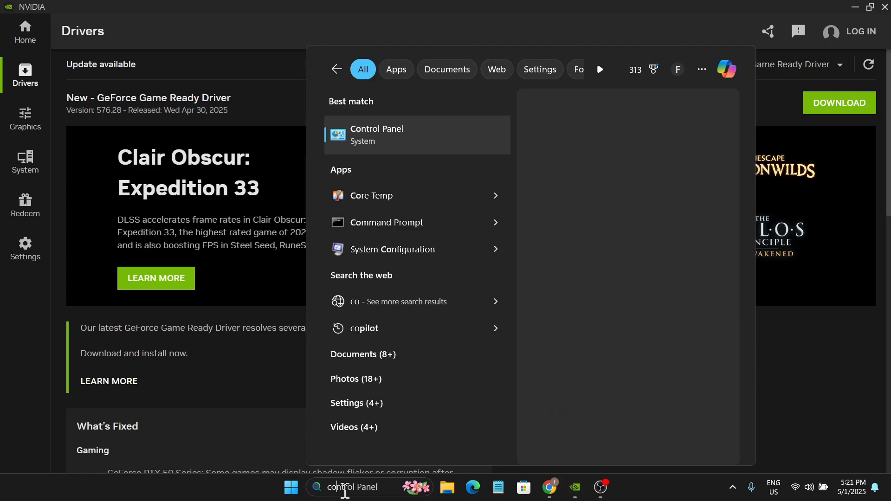
pyautogui.click(377, 135)
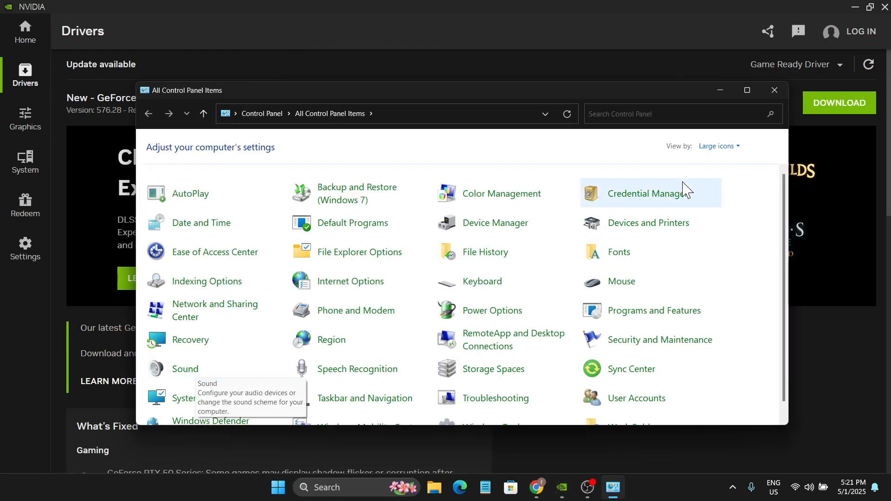
pyautogui.click(719, 146)
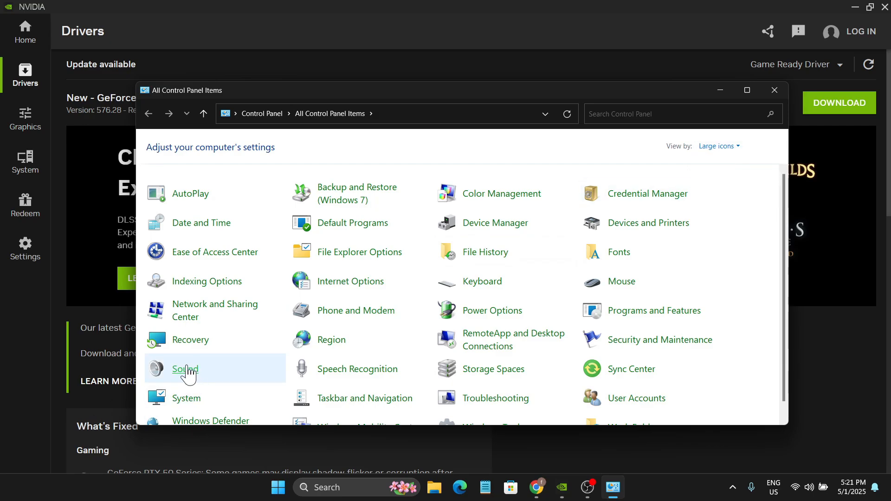
pyautogui.click(185, 370)
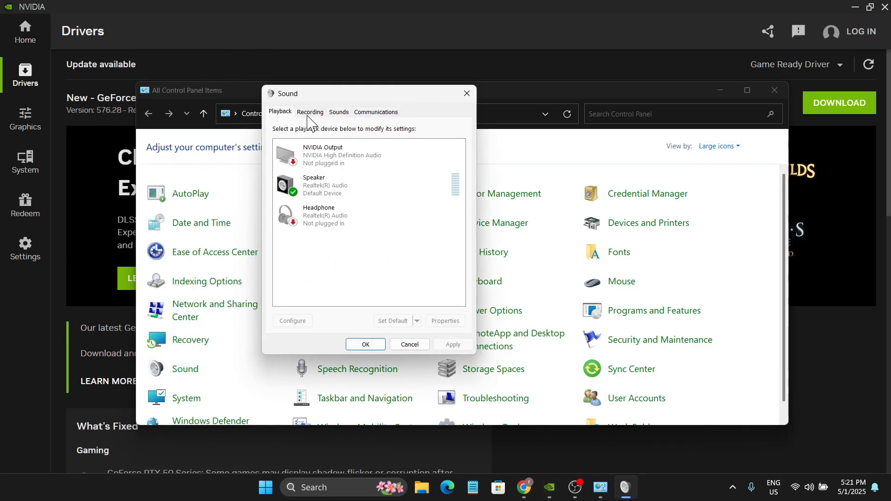
# Review Headset Microphone and Microphone Array in the Recording list, keep Microphone Array default, close everything.
pyautogui.click(310, 112)
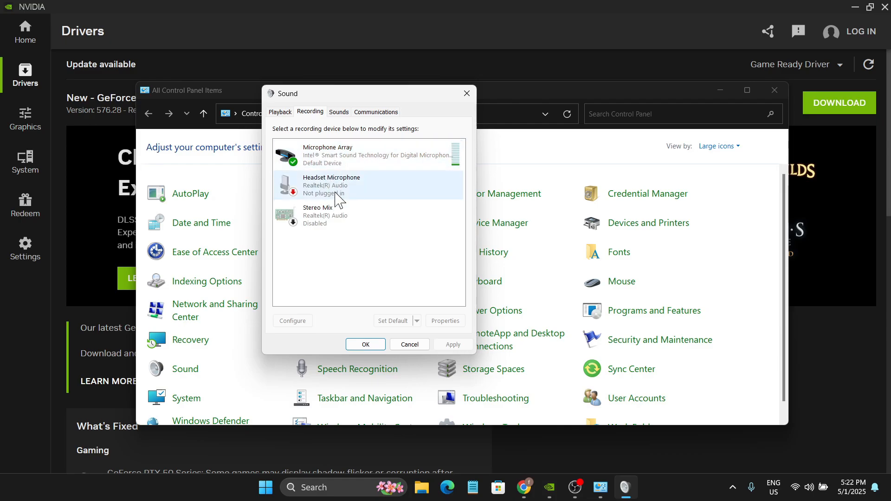
pyautogui.moveTo(318, 204)
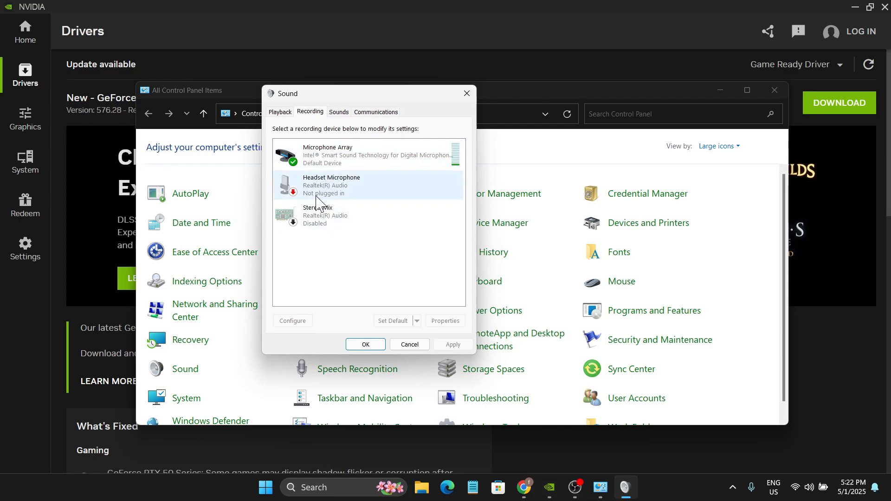
pyautogui.rightClick(330, 184)
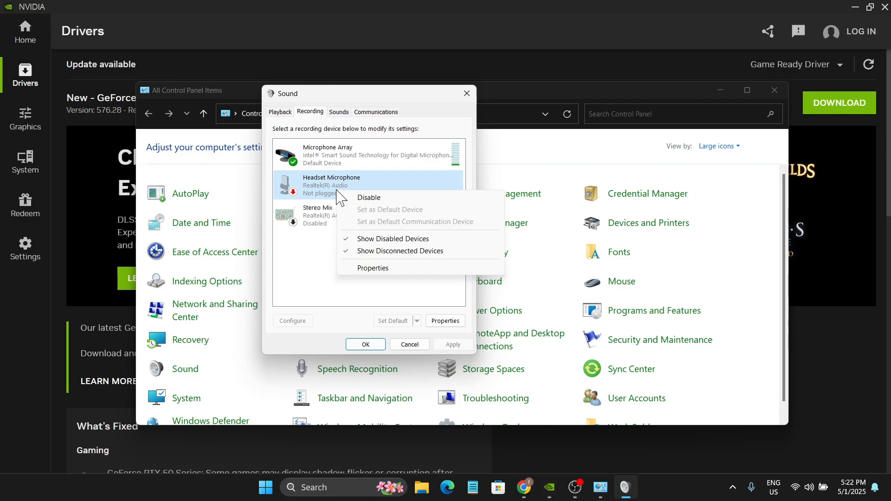
pyautogui.moveTo(321, 223)
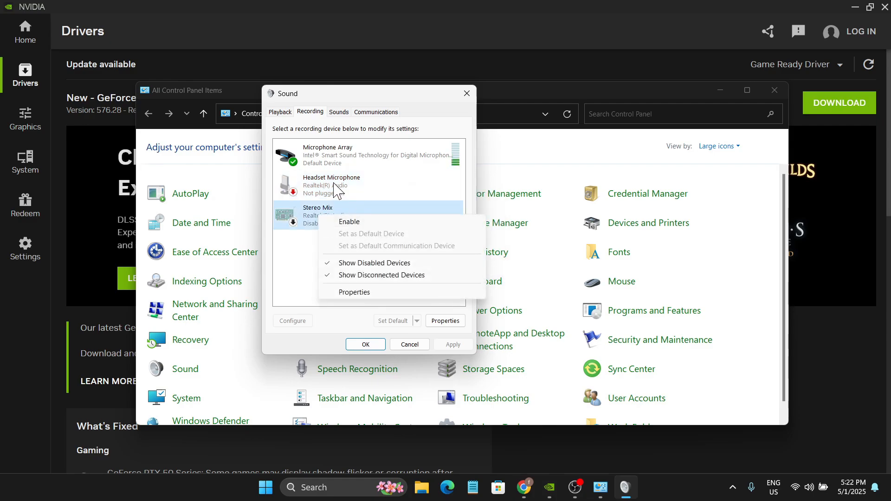
pyautogui.click(346, 156)
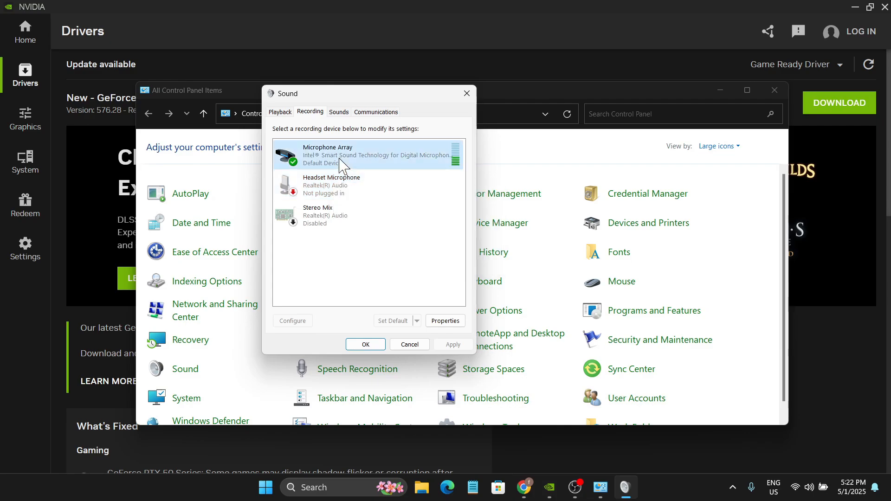
pyautogui.rightClick(343, 160)
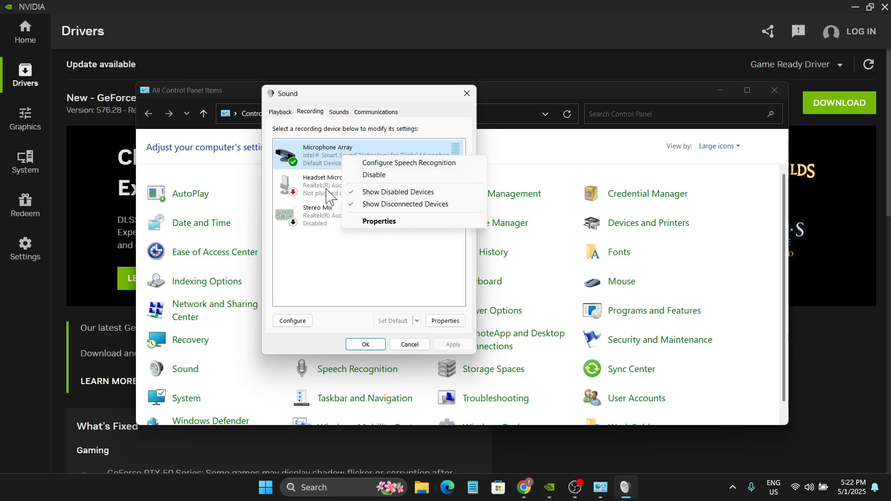
pyautogui.rightClick(330, 185)
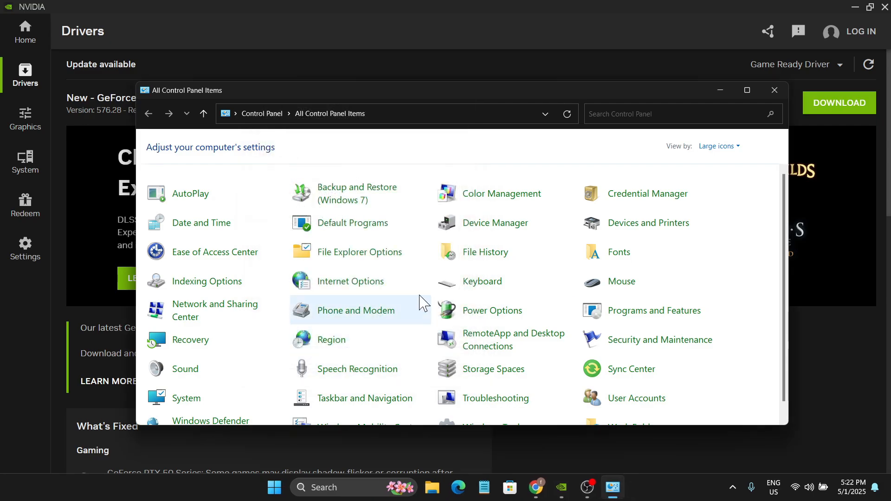
pyautogui.moveTo(699, 138)
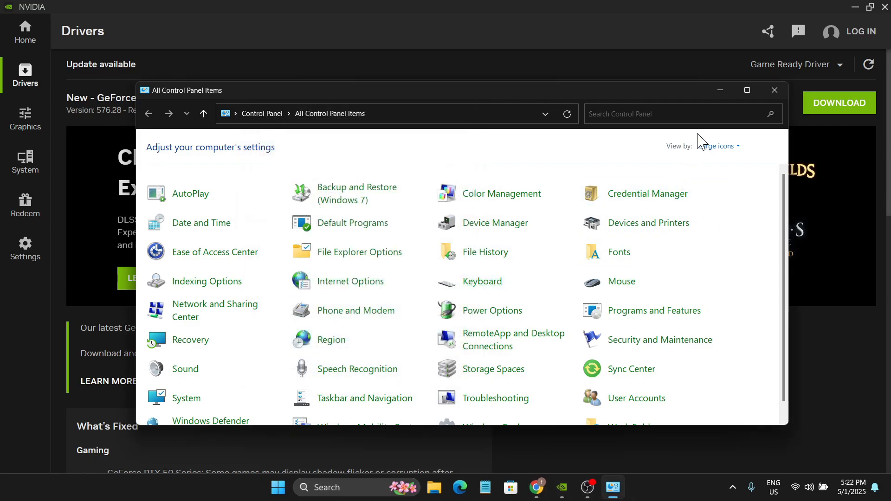
pyautogui.click(775, 90)
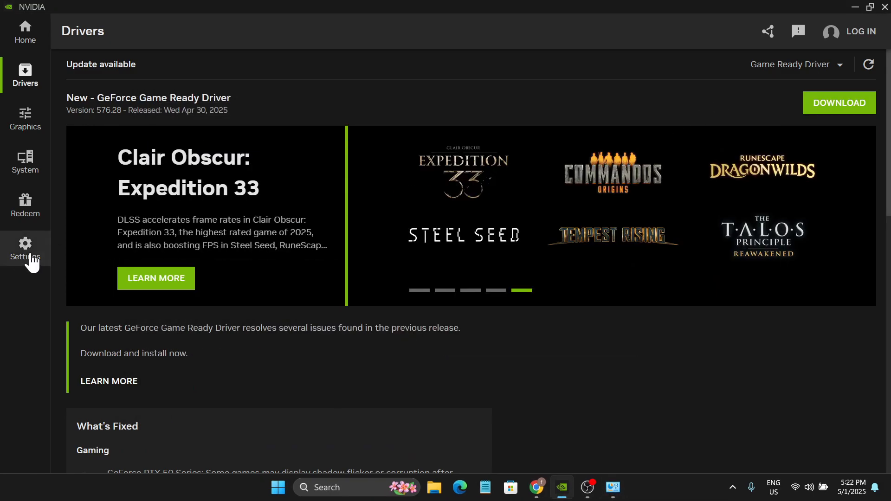
pyautogui.moveTo(221, 279)
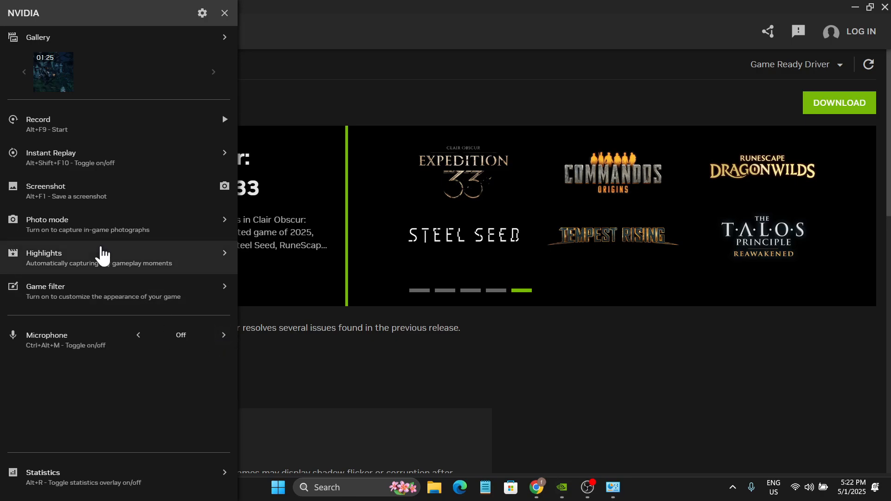
# Toggle Instant Replay on and back off in the overlay, returning to the main list.
pyautogui.click(52, 153)
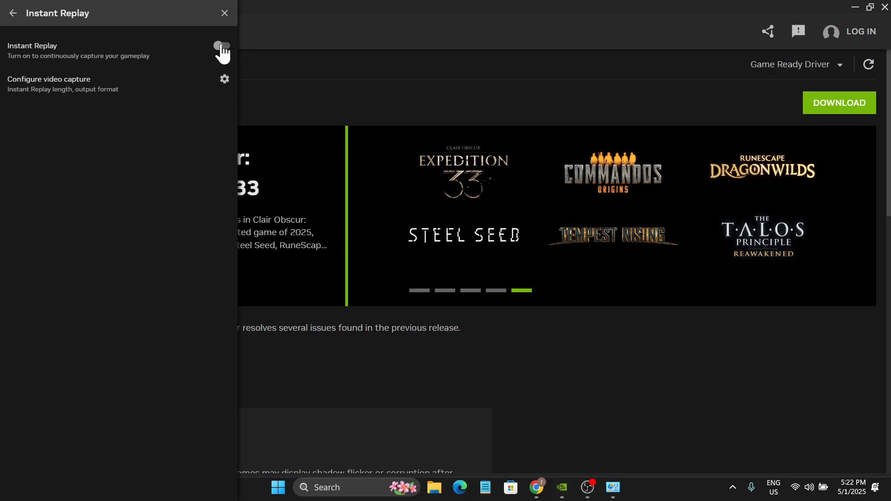
pyautogui.click(222, 45)
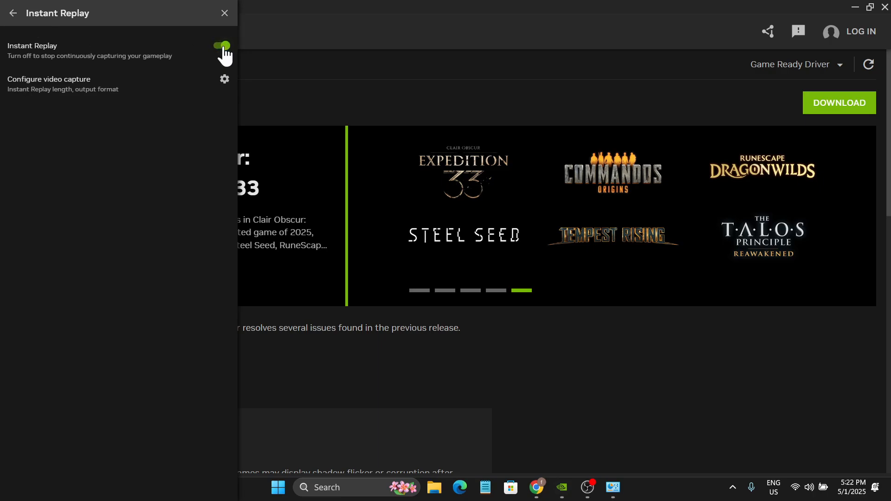
pyautogui.click(221, 45)
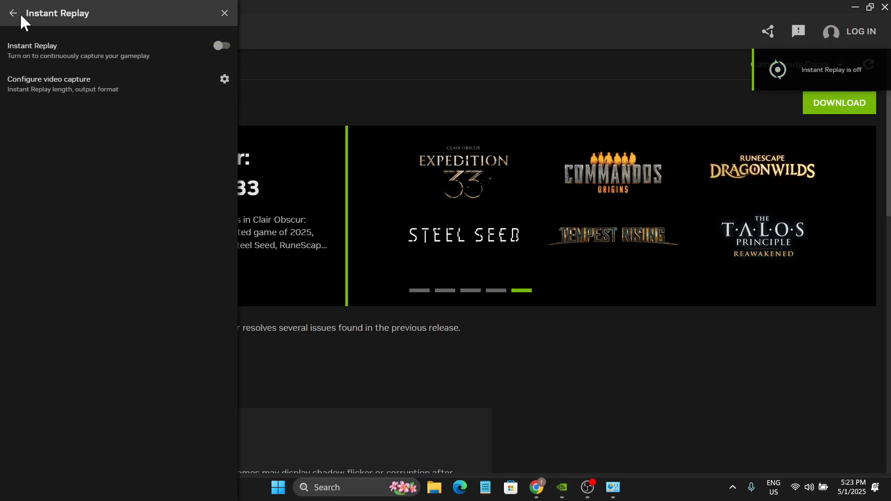
pyautogui.click(15, 13)
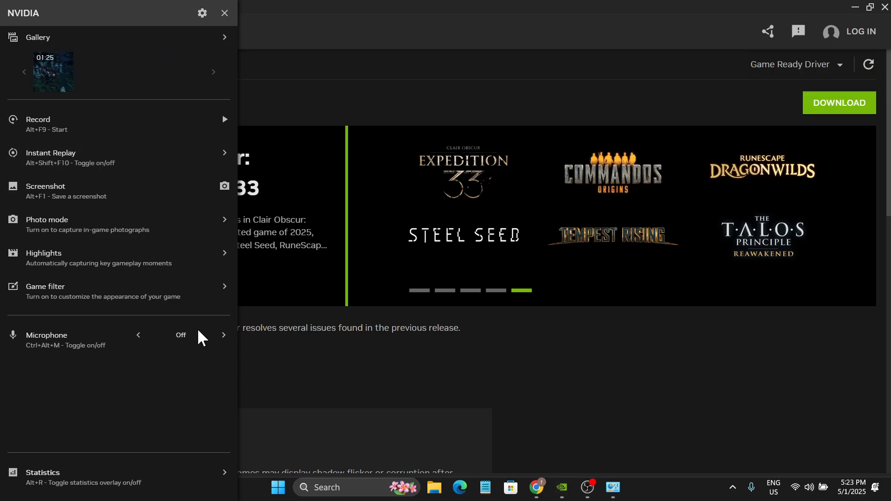
# Set the overlay microphone to Always on and close the overlay.
pyautogui.click(224, 335)
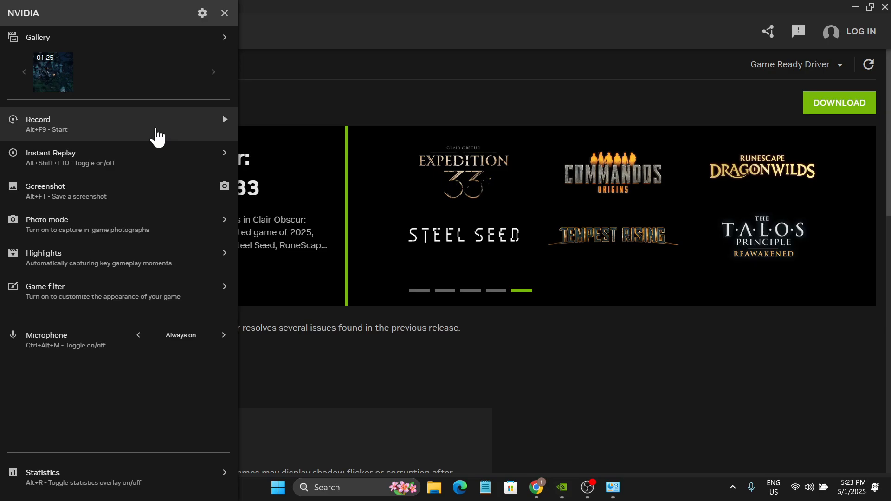
pyautogui.click(224, 13)
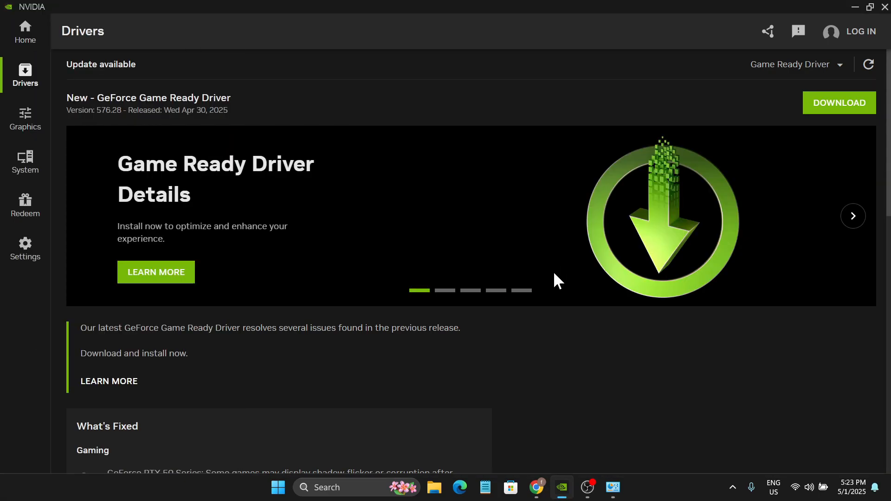
pyautogui.moveTo(810, 497)
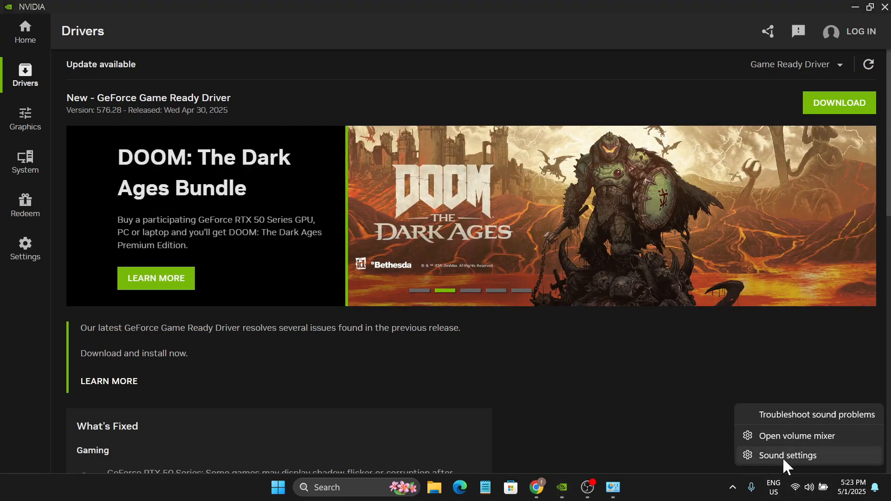
pyautogui.click(788, 455)
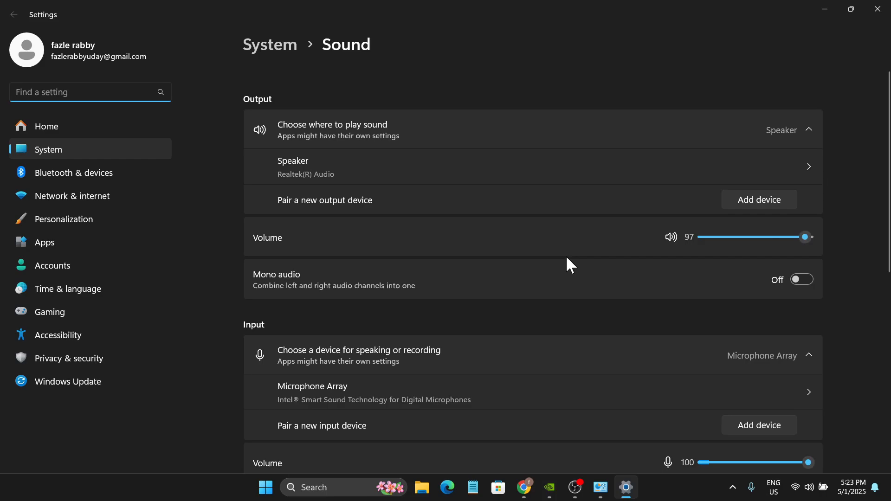
pyautogui.scroll(-3)
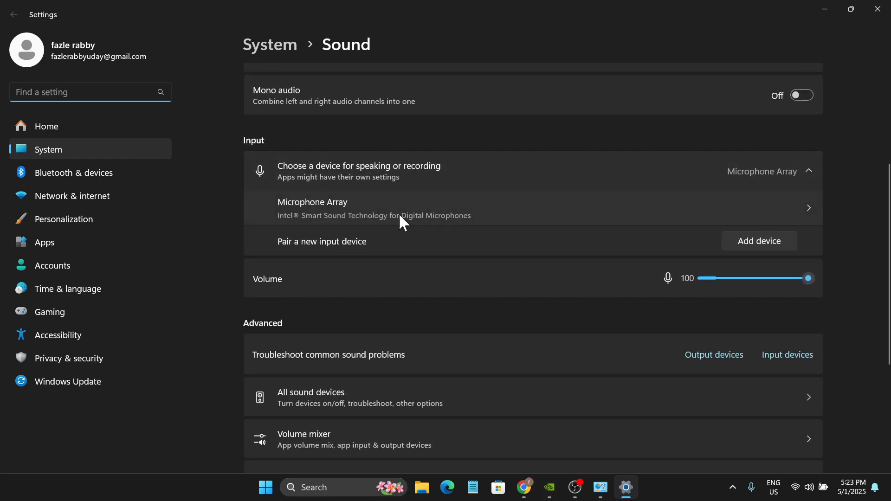
pyautogui.moveTo(544, 226)
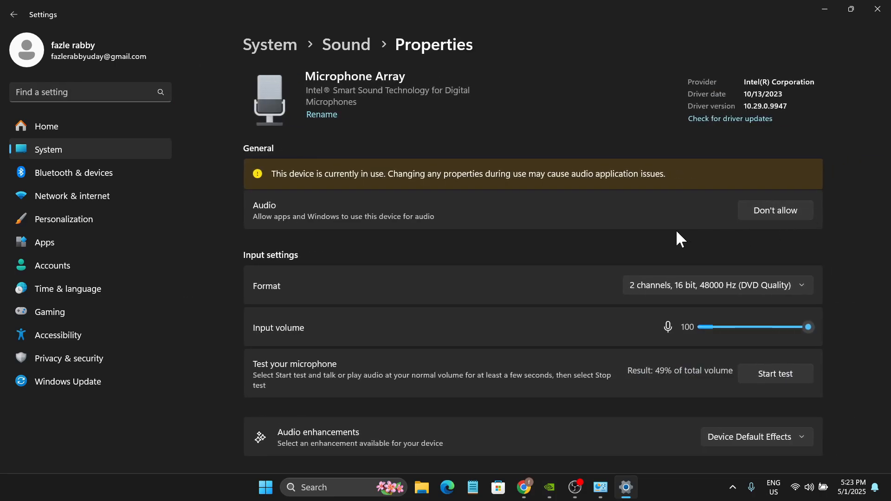
pyautogui.moveTo(740, 239)
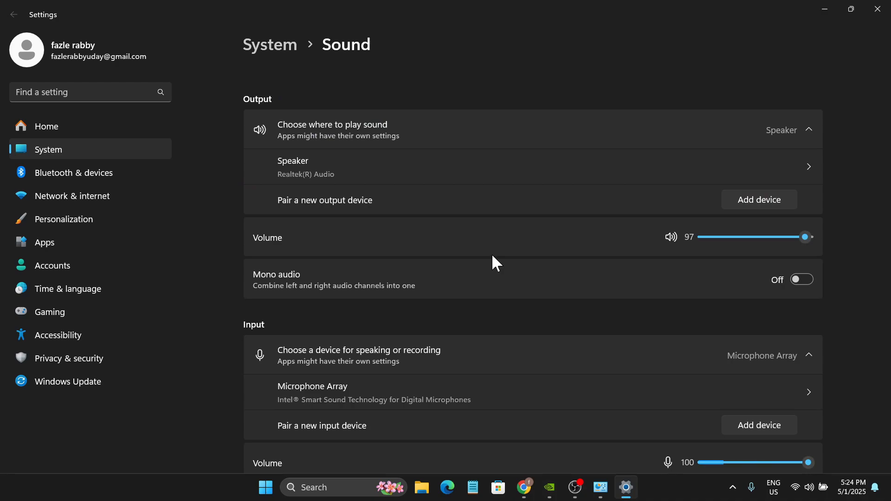
pyautogui.moveTo(465, 274)
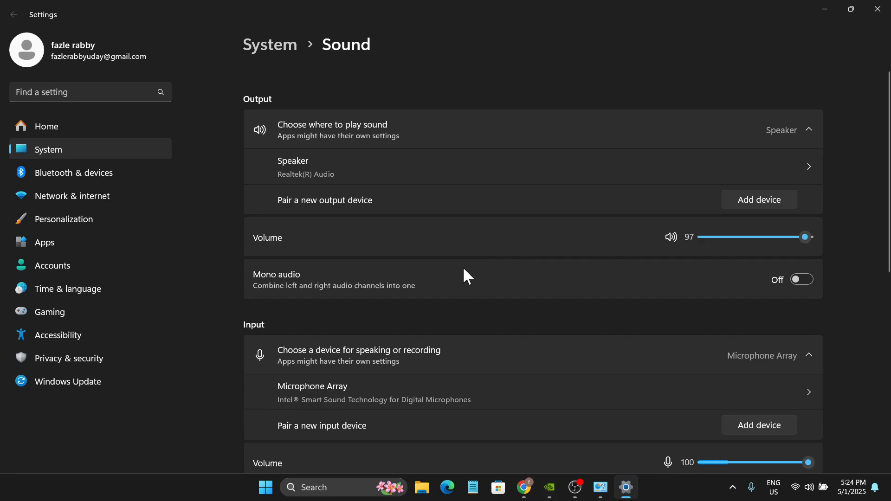
pyautogui.click(550, 488)
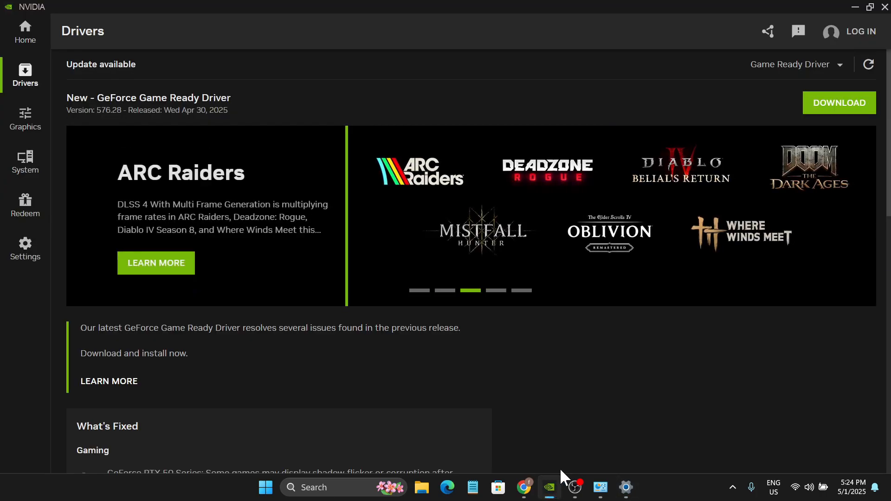